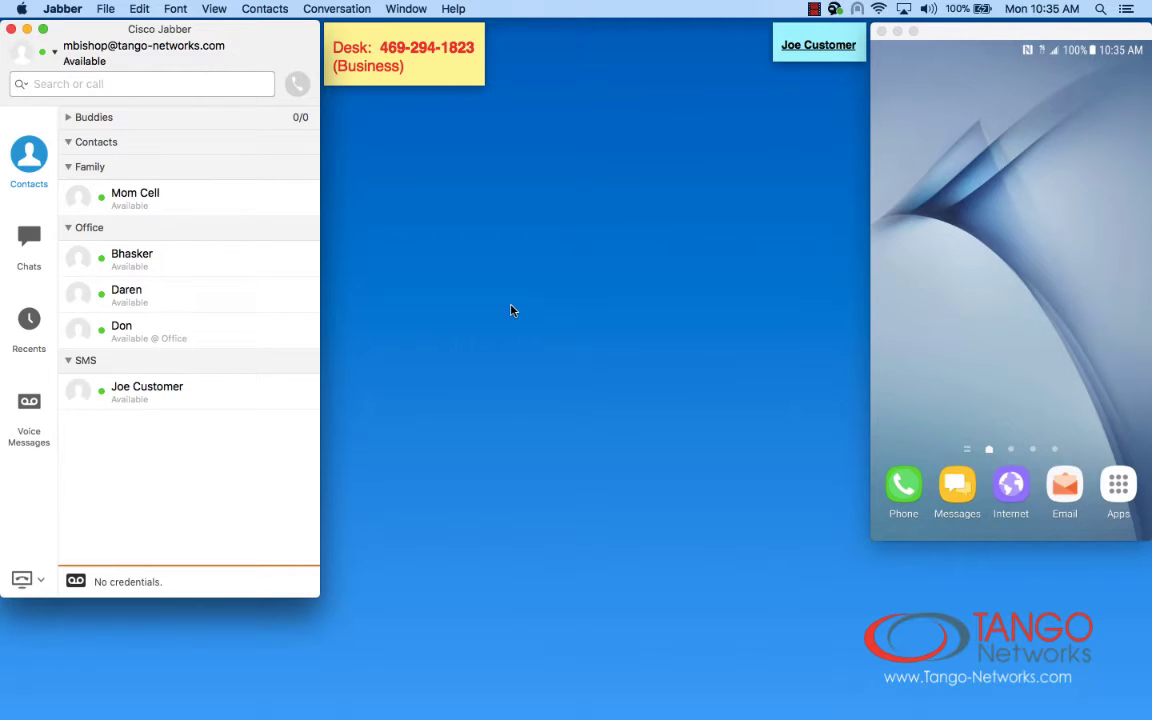
mouse_move(578, 370)
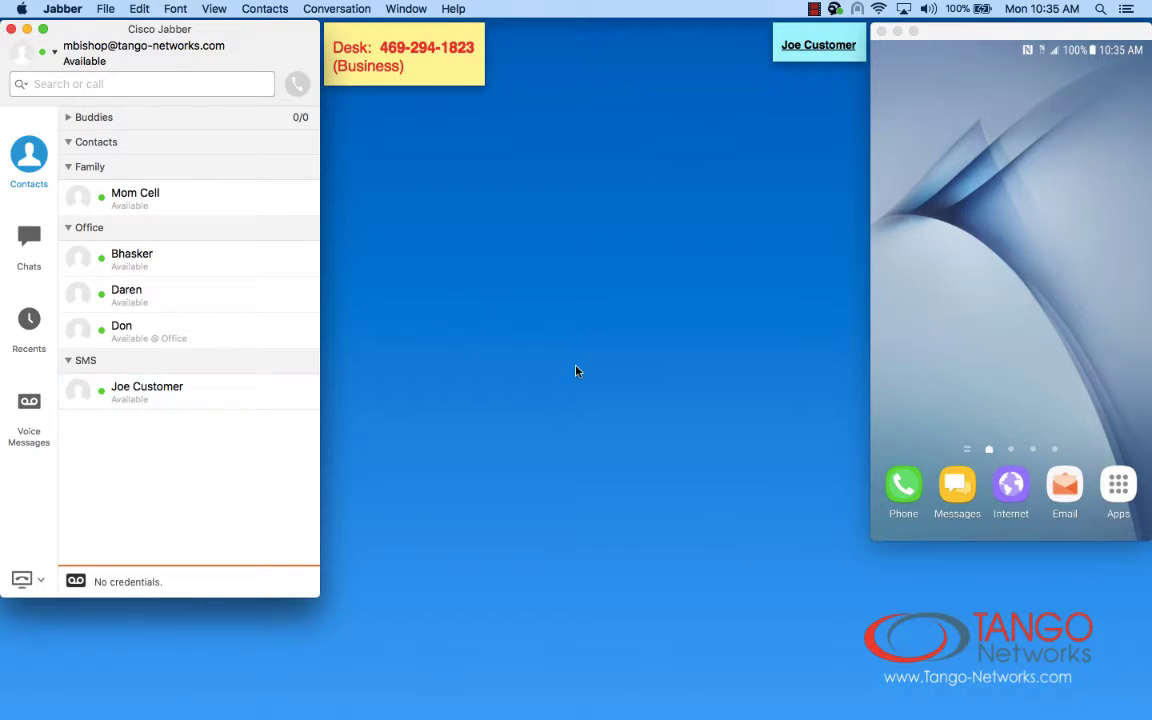
mouse_move(86, 416)
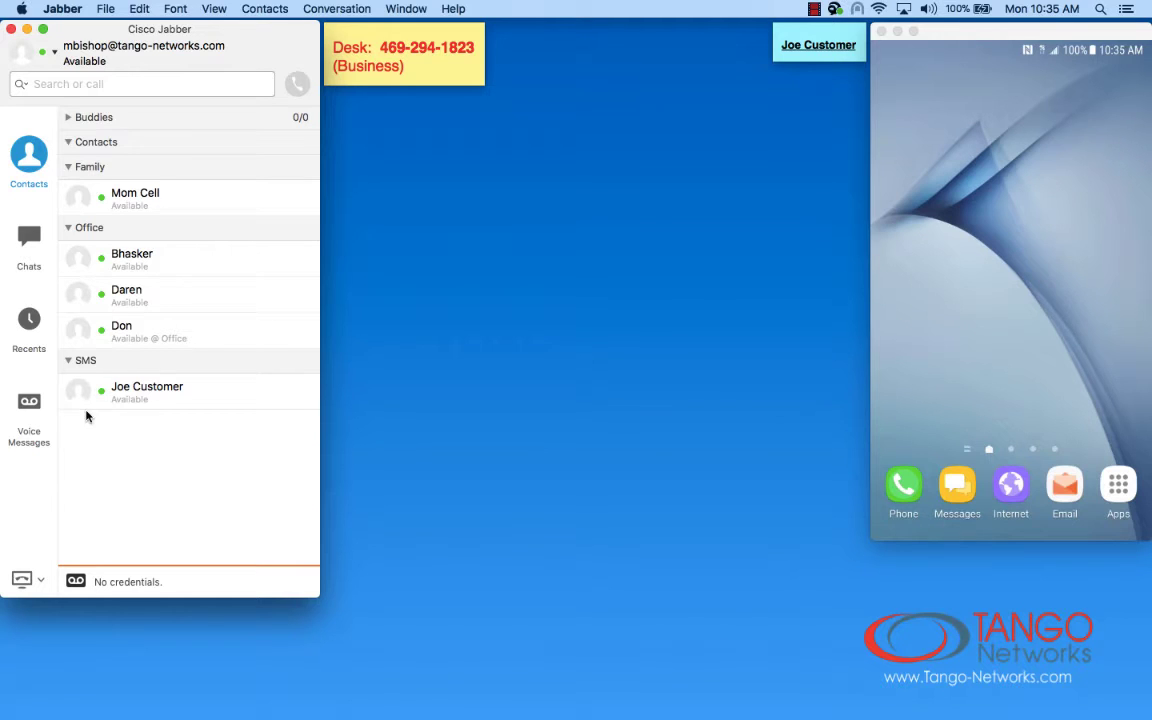
Step: Message Joe Customer 'Hello', receive the 'Howdy' reply, and close the conversation
double_click(146, 392)
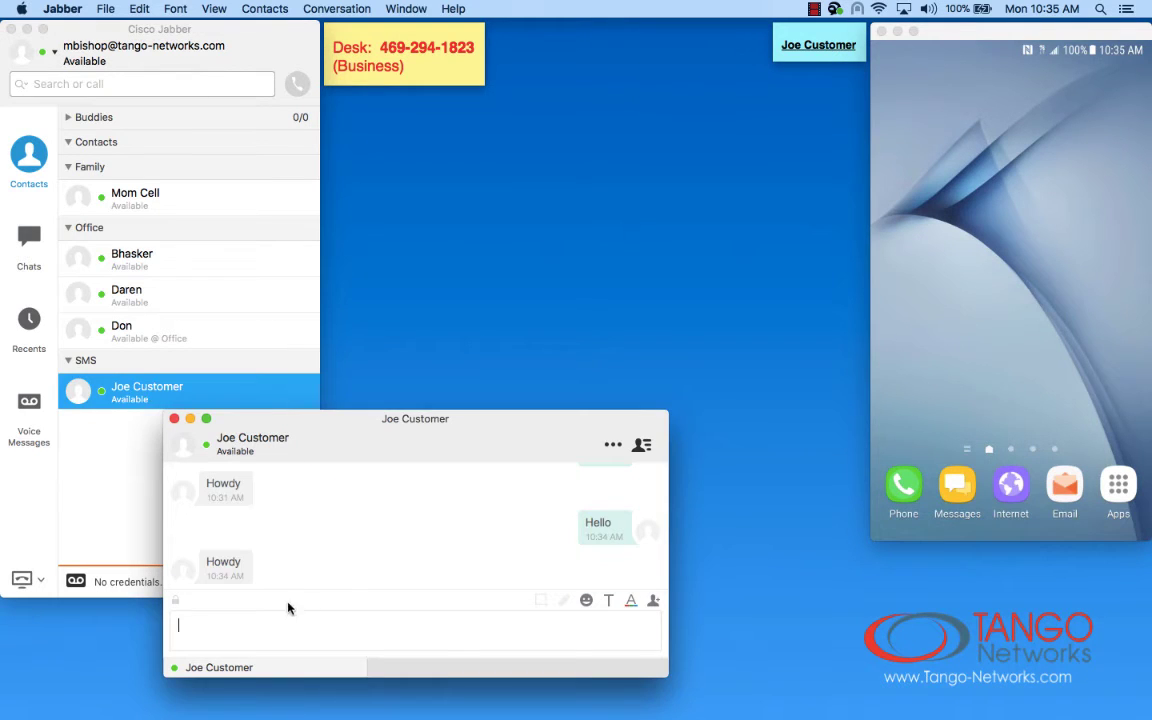
type("Hello")
type("Howdy")
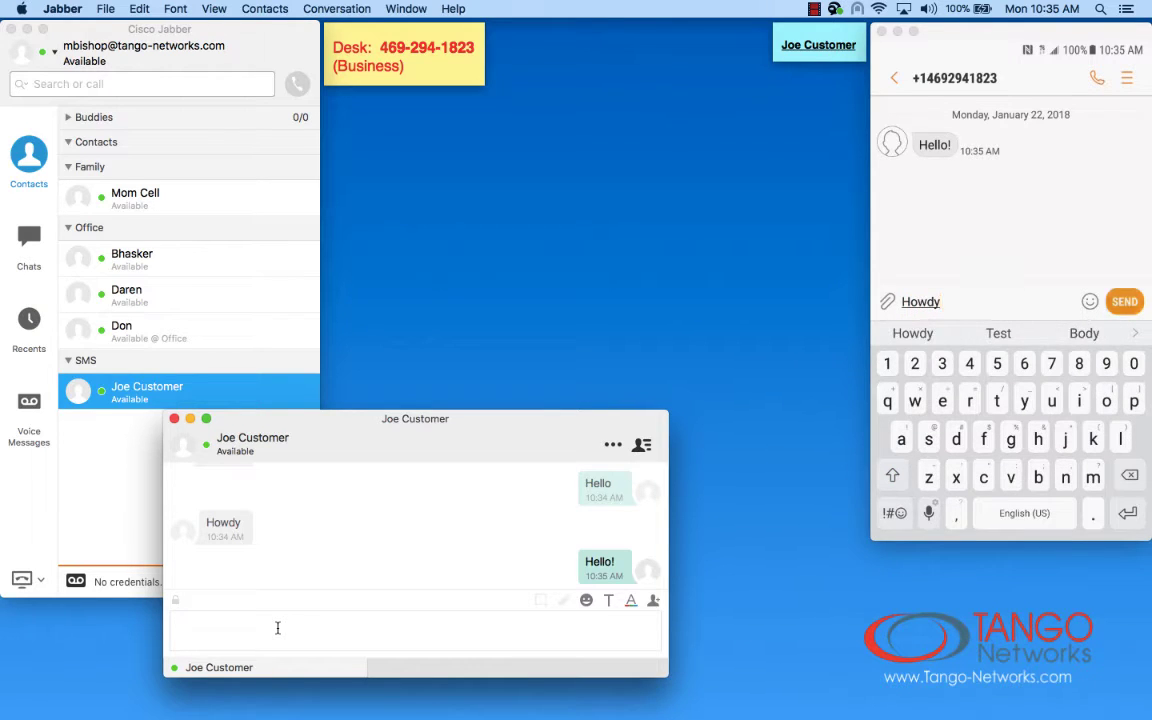
left_click(1124, 300)
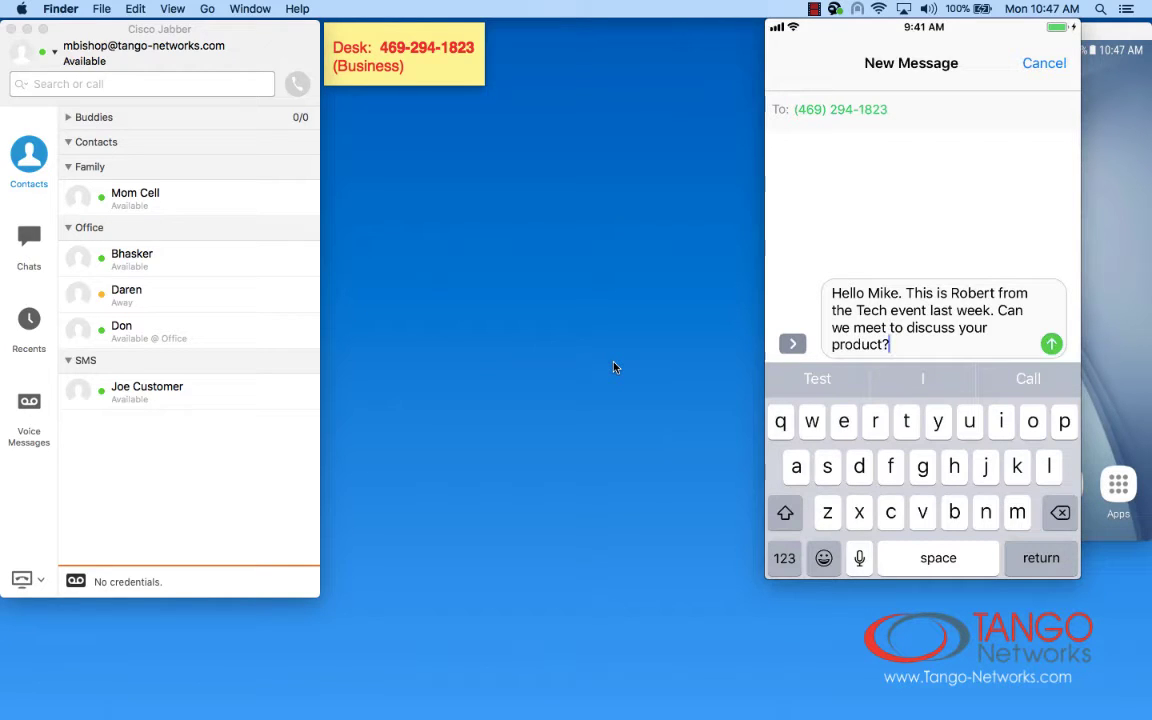
left_click(1048, 344)
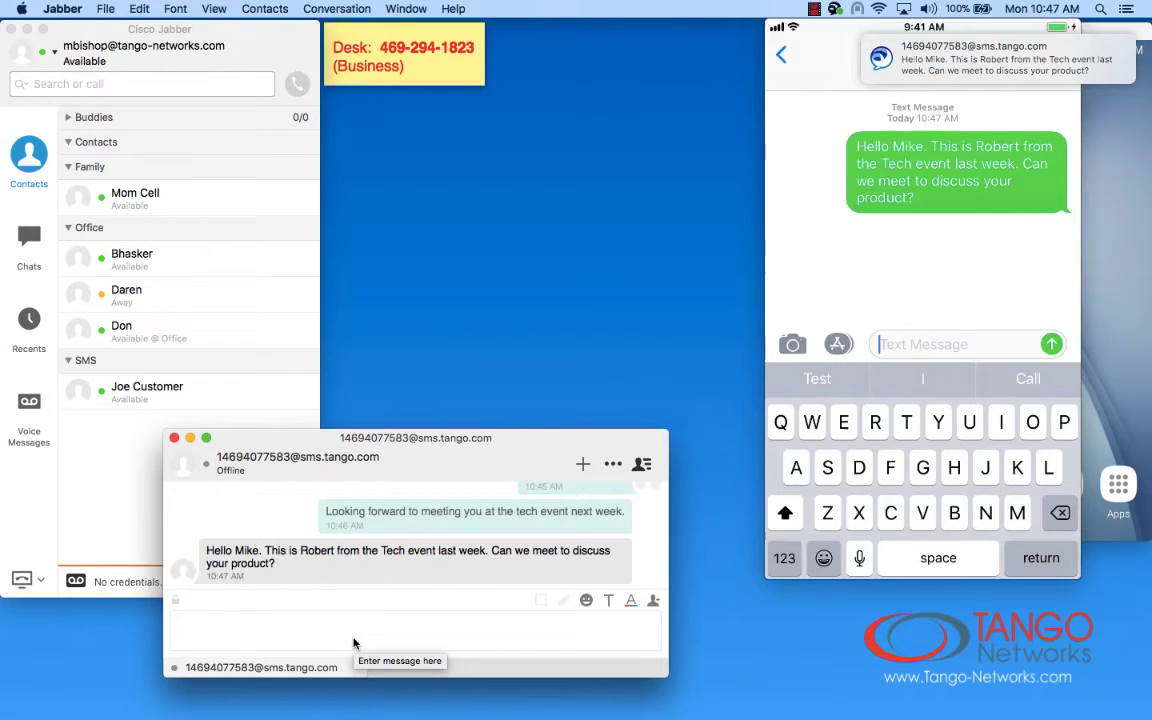
type("Absolutely")
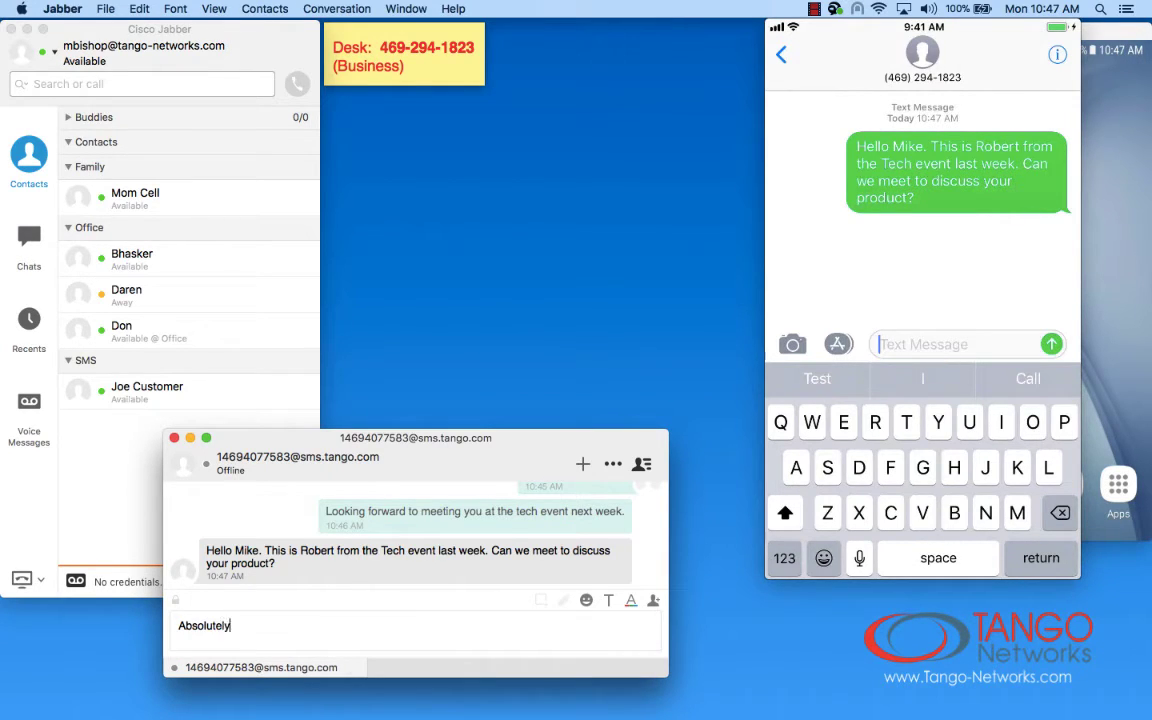
key("Return")
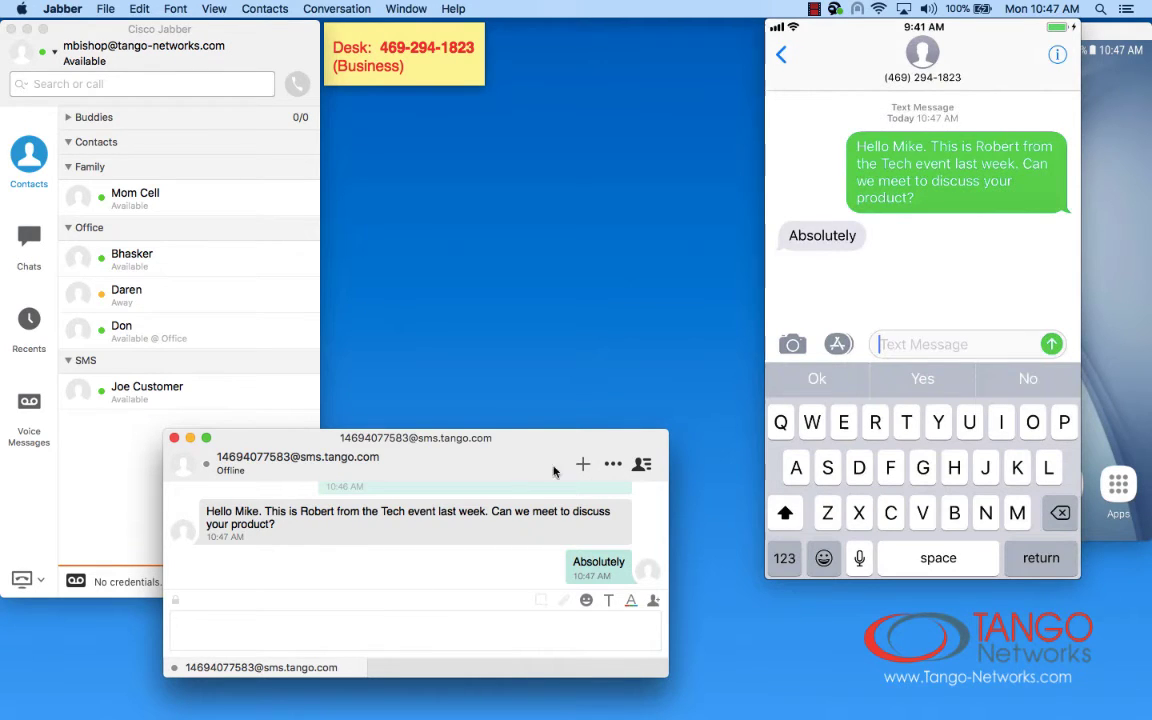
mouse_move(580, 464)
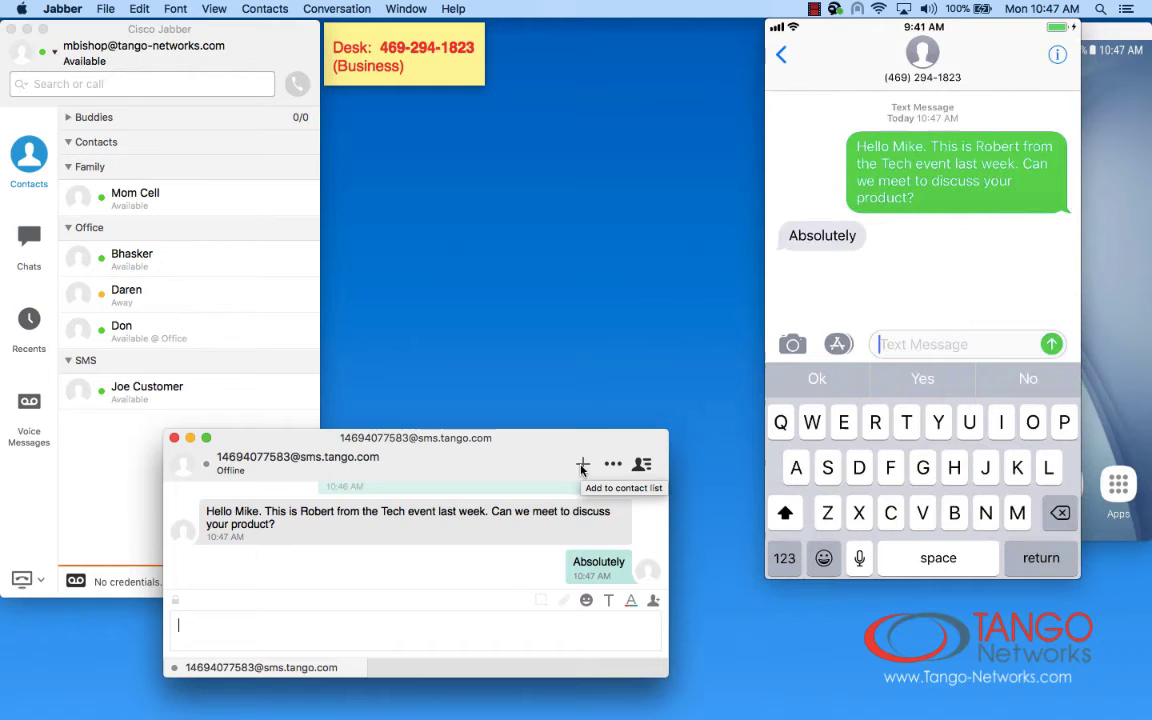
Step: Save the texting number as contact 'Robert' in the SMS group and close his chat
left_click(580, 464)
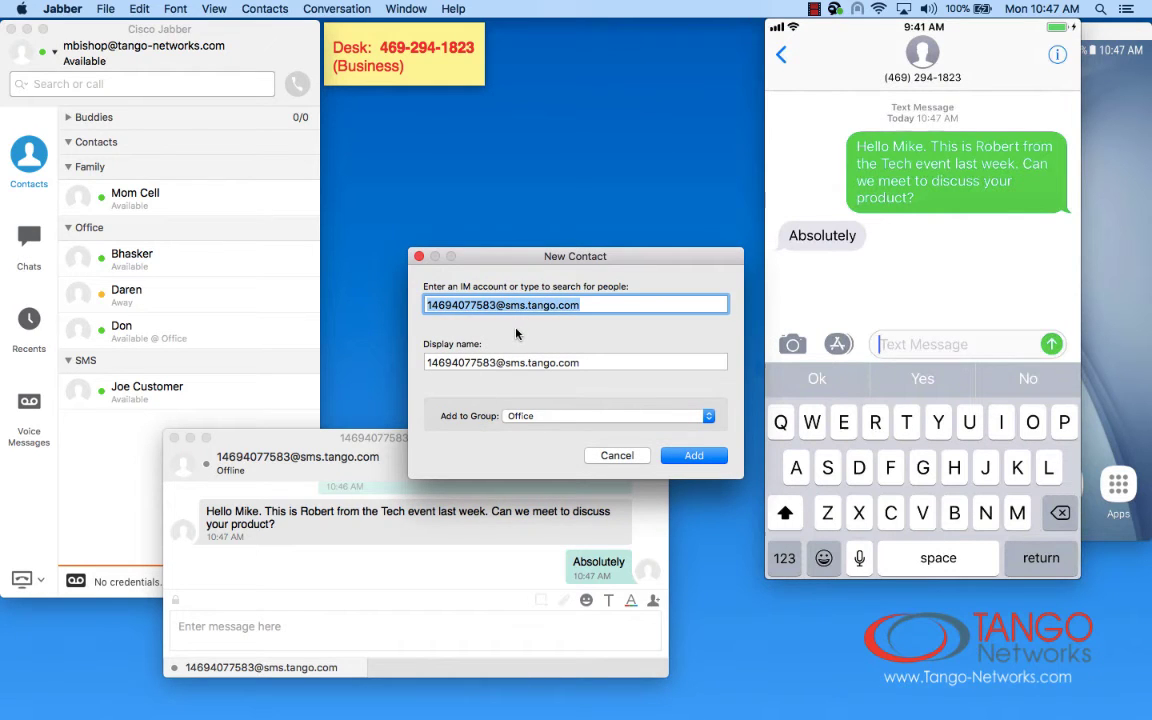
left_click(576, 362)
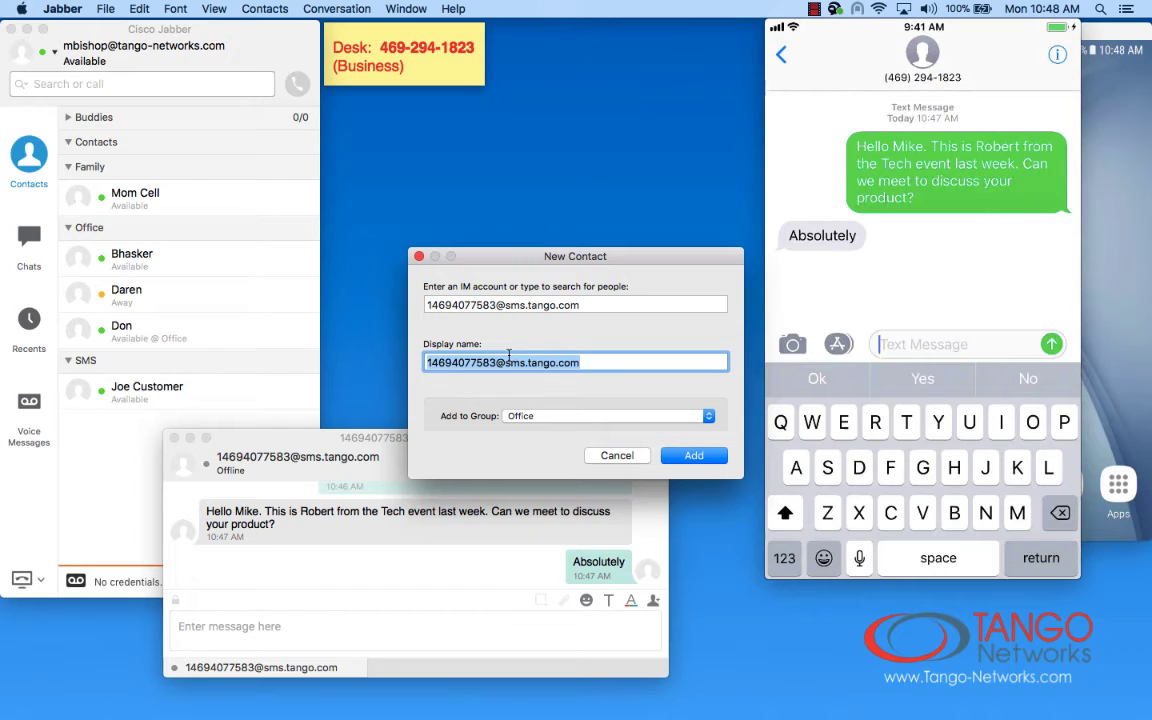
type("Robert")
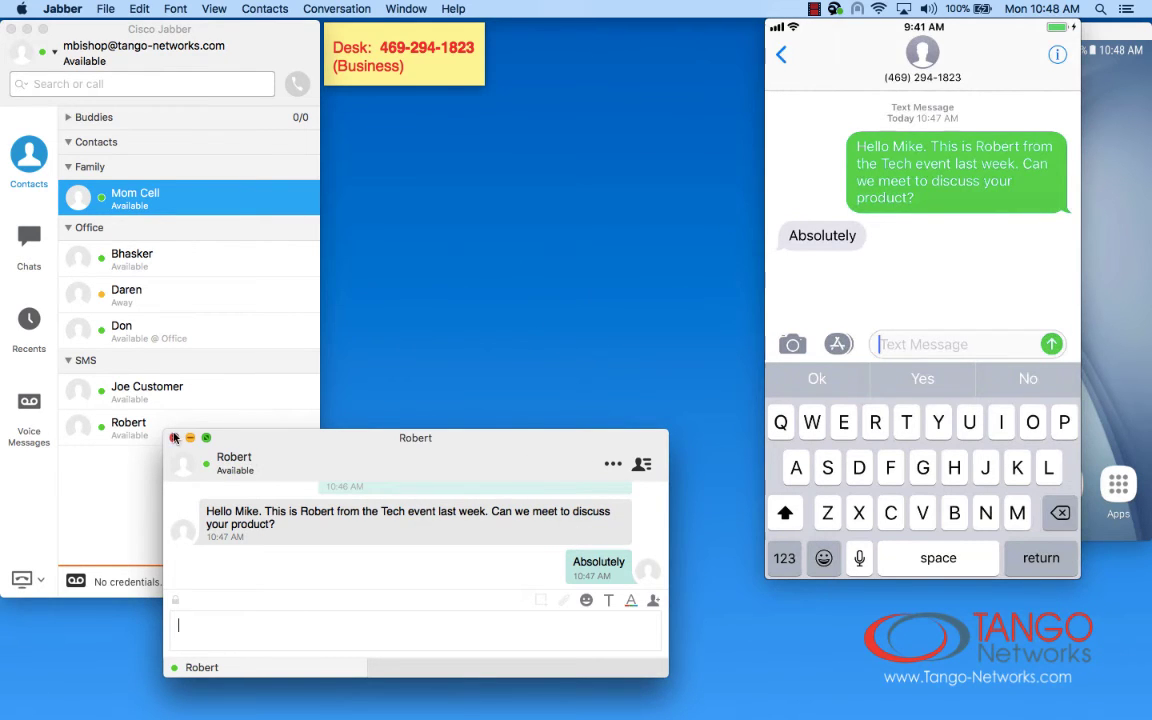
left_click(174, 438)
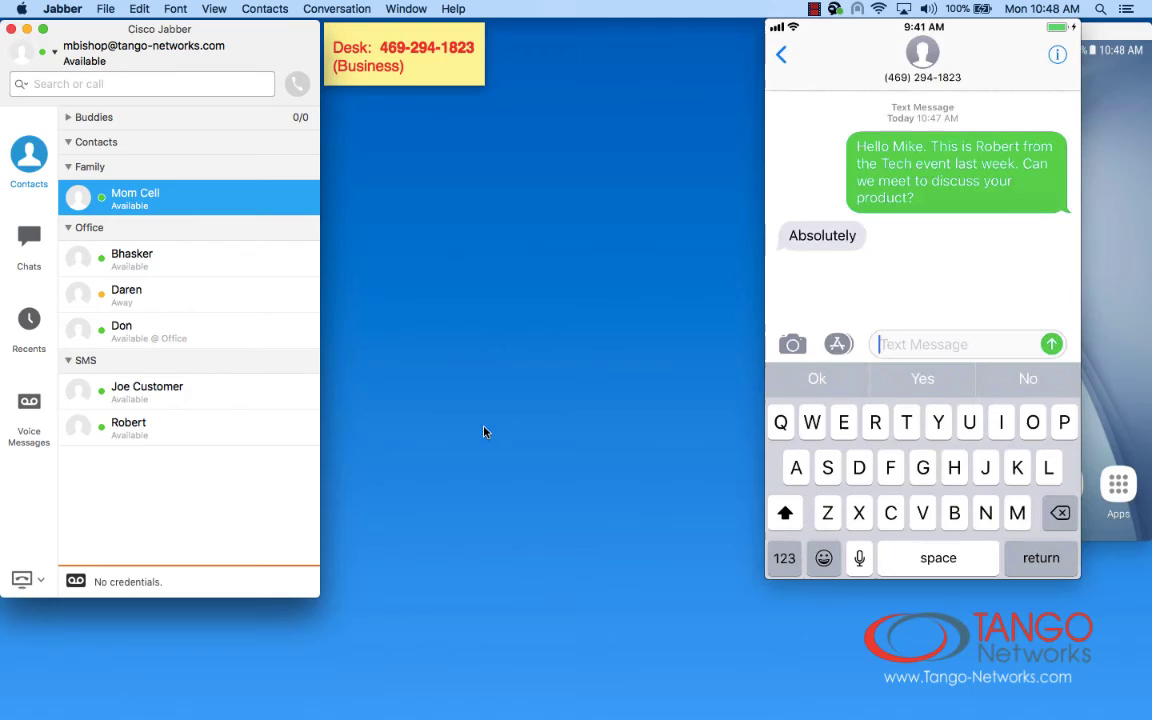